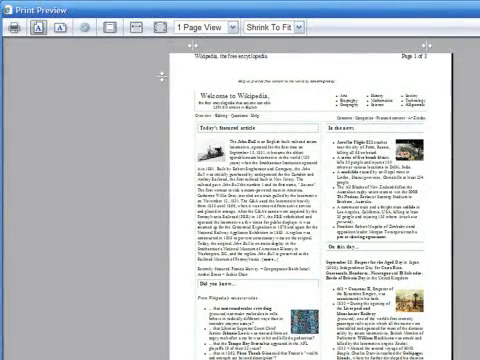
Step: Switch the Wikipedia print preview to 3 Page View
scroll("down", 3)
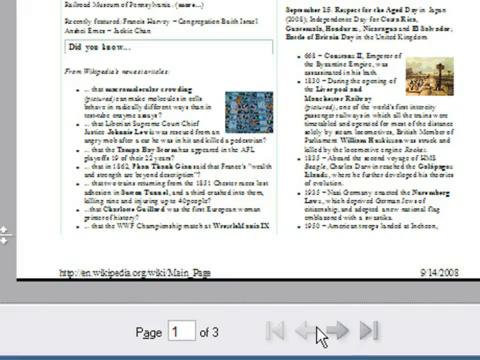
mouse_move(327, 338)
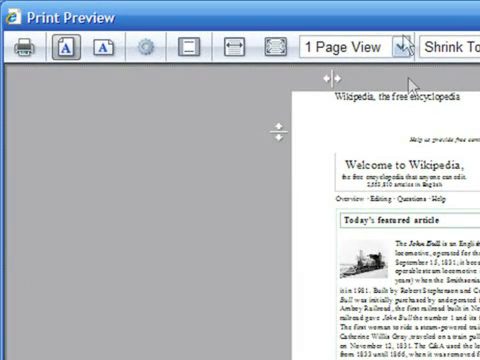
left_click(400, 47)
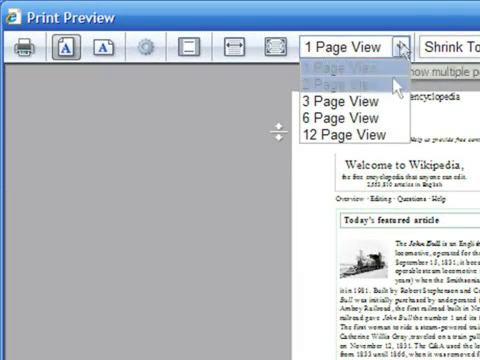
left_click(320, 81)
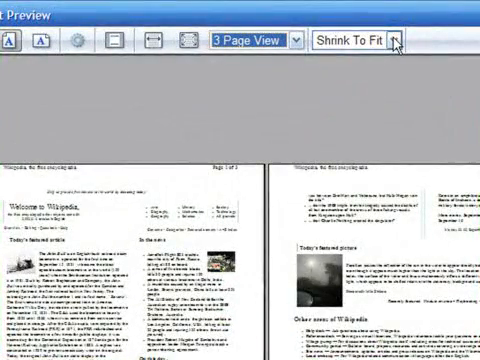
Step: Set the print scaling from Shrink To Fit to 50%
left_click(398, 38)
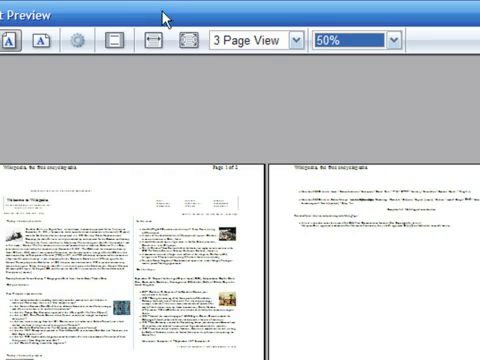
mouse_move(152, 40)
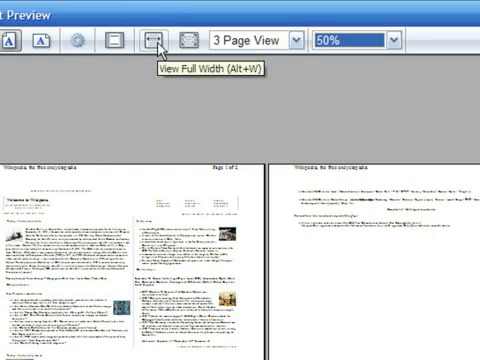
Step: Switch the preview to View Full Width
left_click(148, 38)
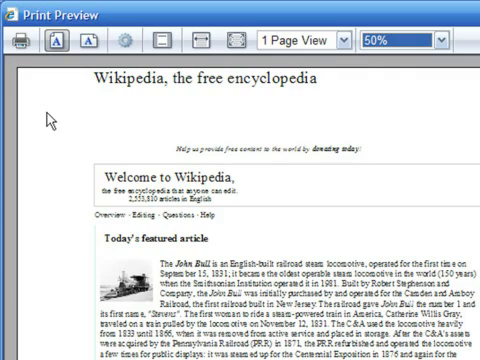
mouse_move(22, 40)
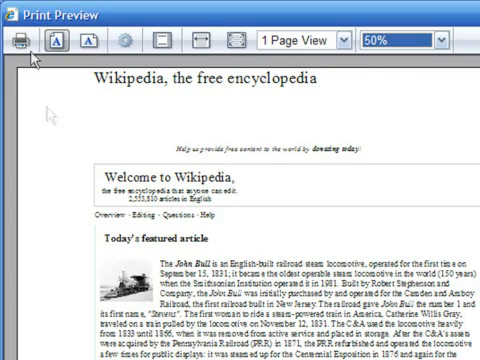
Step: Print the scaled Wikipedia page, then open the browser's File menu
left_click(22, 40)
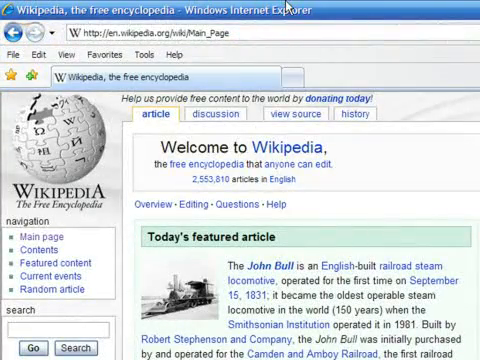
left_click(13, 54)
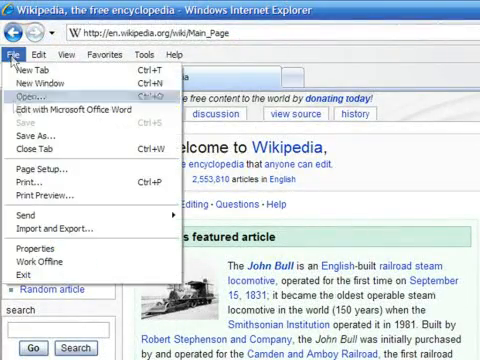